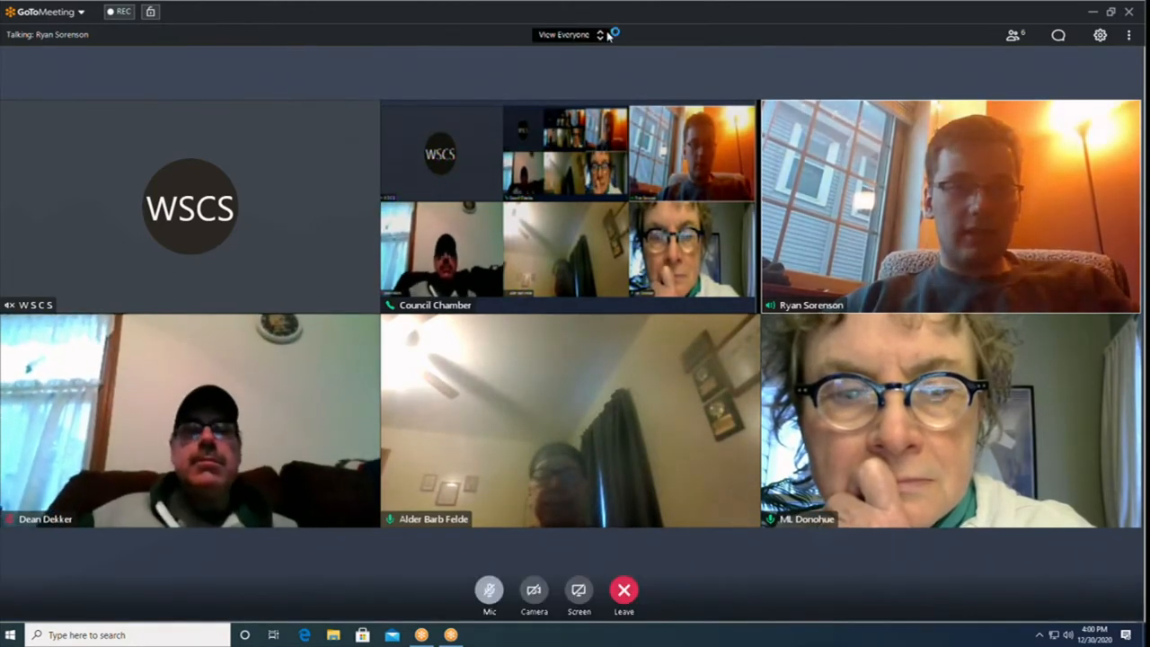
Switch the meeting layout from the Everyone grid to Who's Talking so the current speaker fills the window.
click(562, 35)
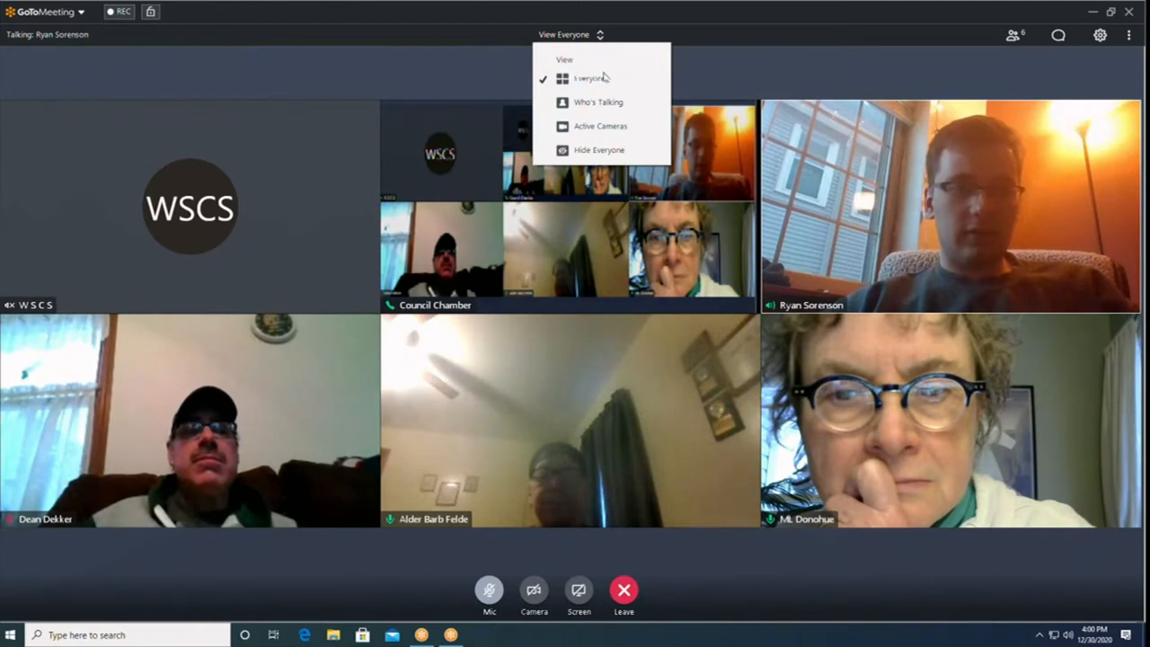
click(605, 102)
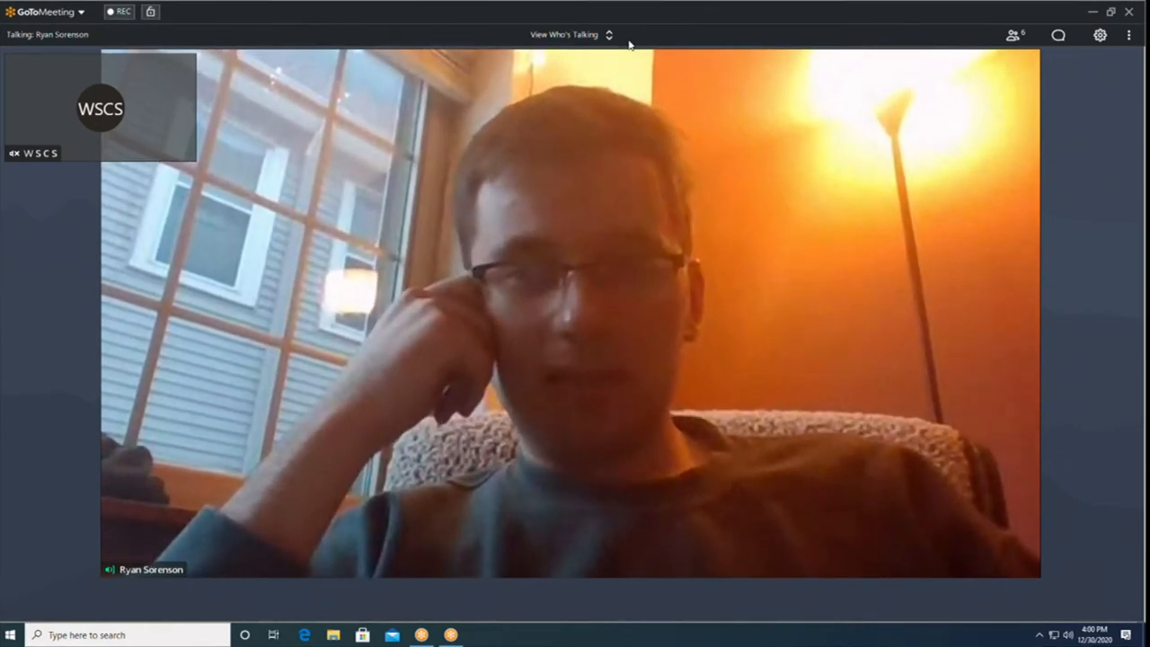
Switch the meeting layout back to Everyone so all participants show in the grid.
click(608, 34)
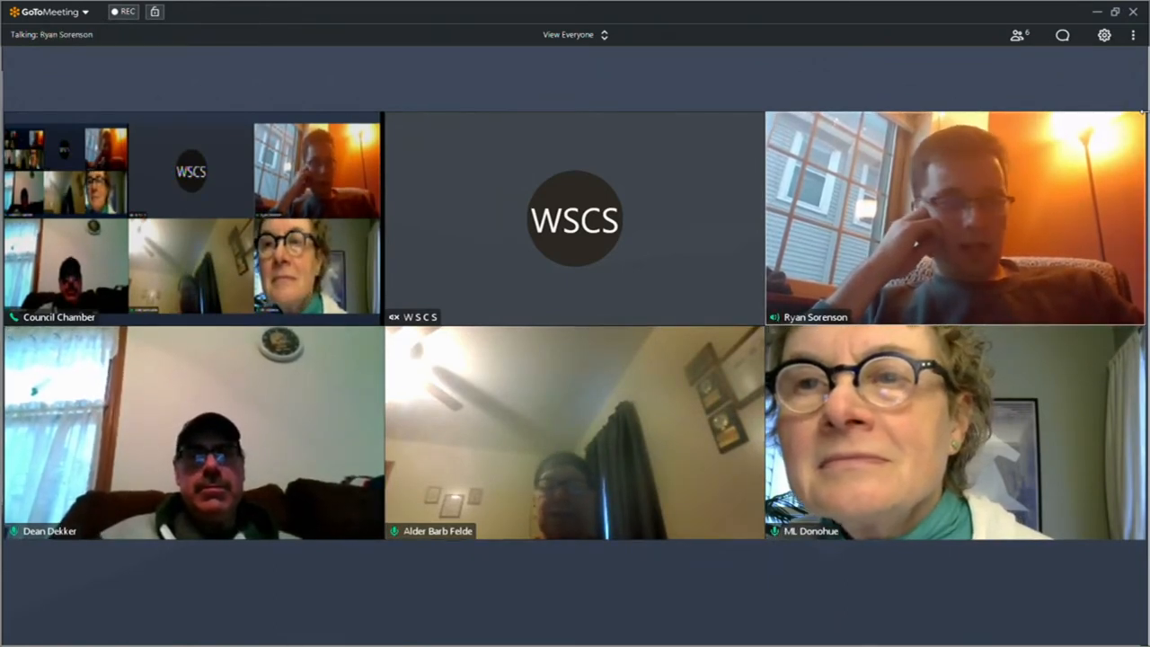
click(578, 35)
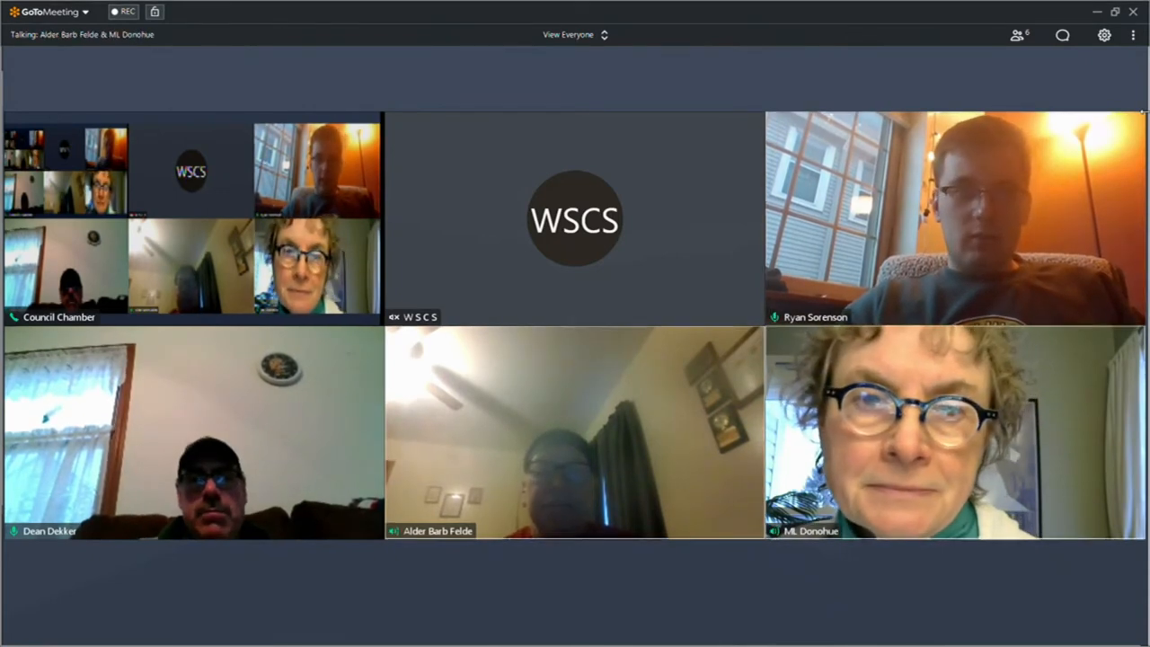
Toggle the layout between Who's Talking and Everyone, ending on Who's Talking with the current speaker enlarged.
click(576, 34)
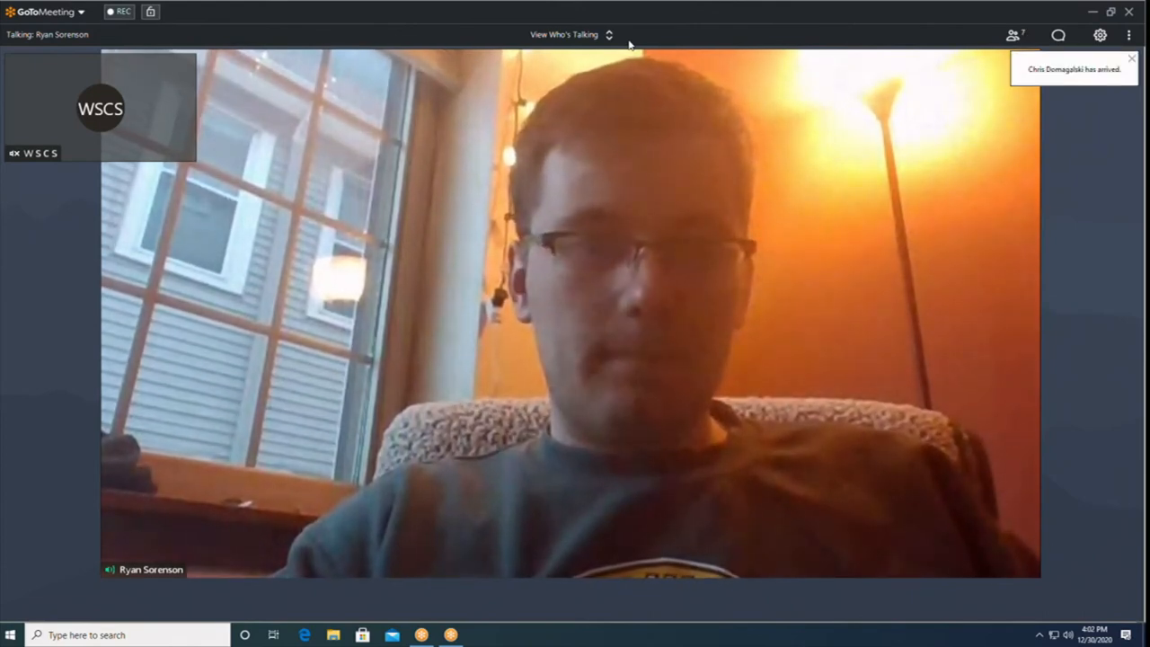
click(609, 34)
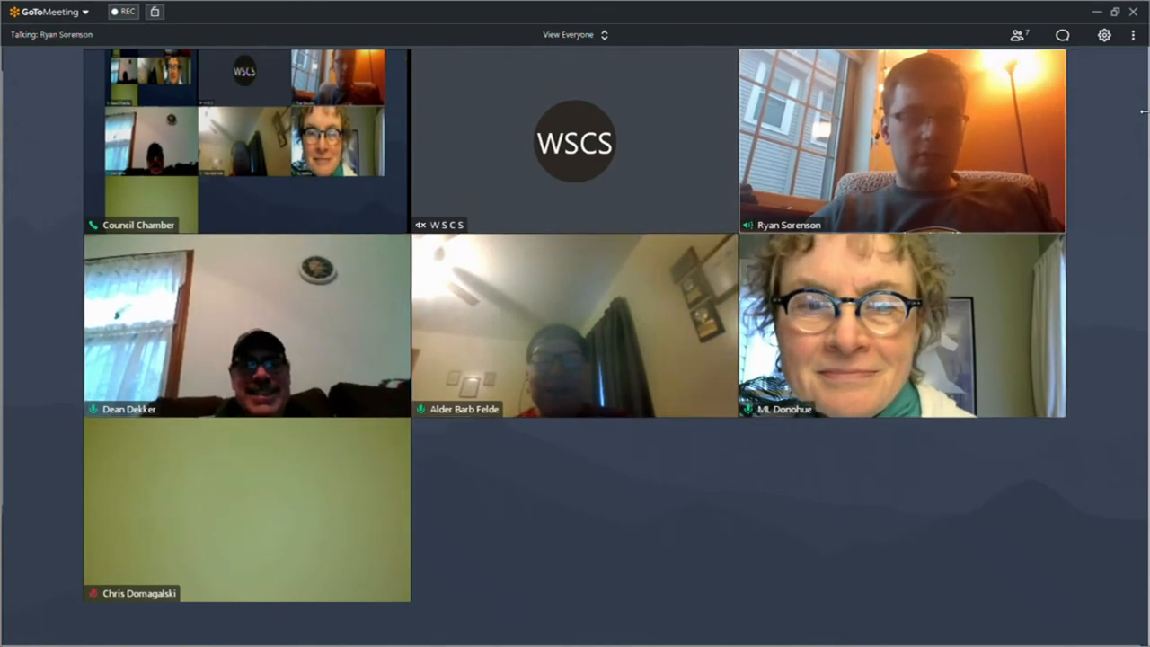
click(577, 36)
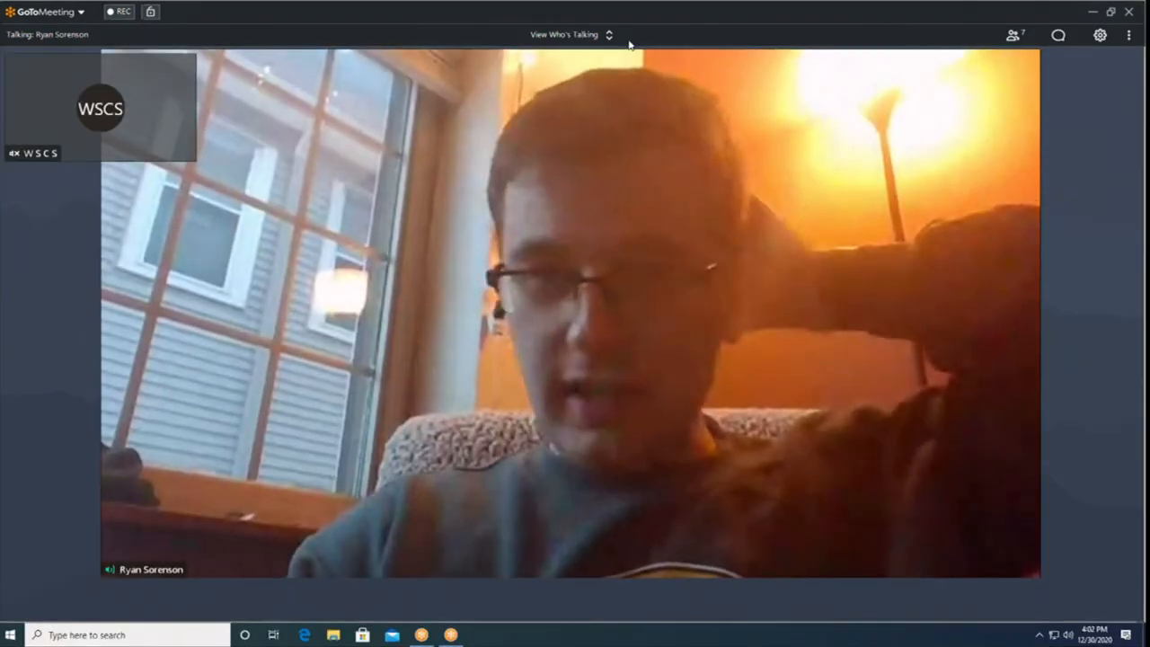